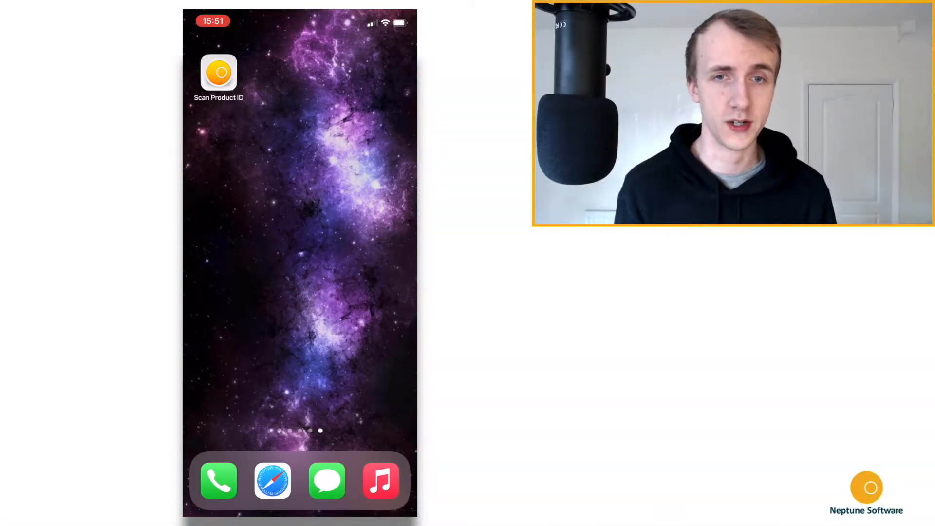
# - Launch Scan Product ID from the home screen and pick the saved user Lloyd
pyautogui.click(217, 73)
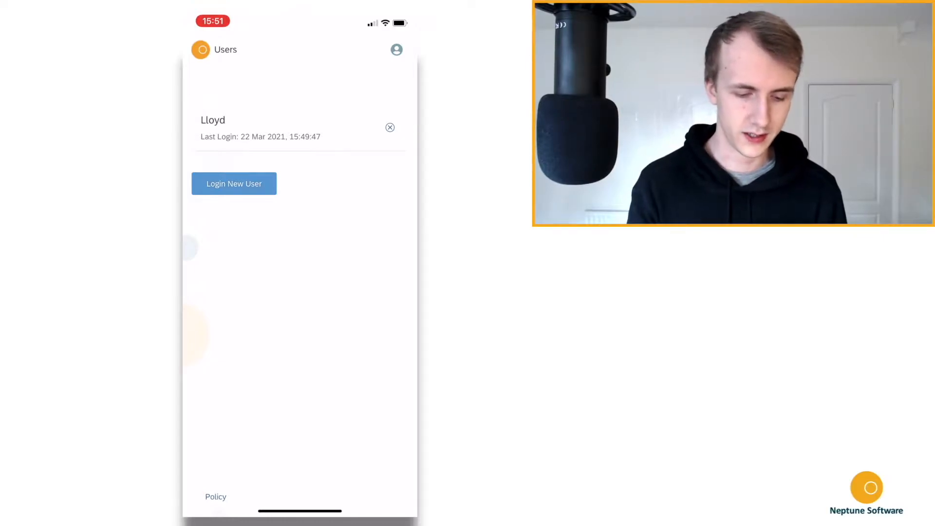
pyautogui.click(234, 183)
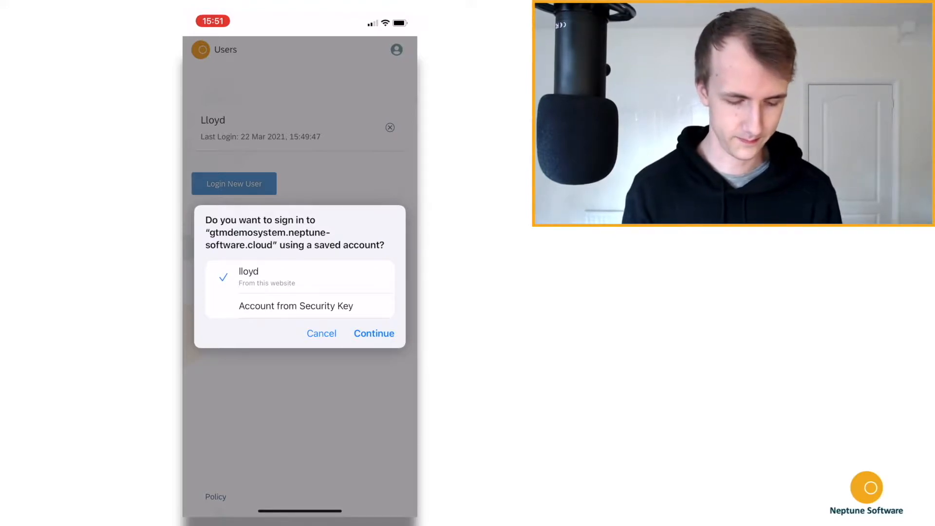
# - Continue with the saved account so the product catalogue opens and asks for camera access
pyautogui.click(373, 333)
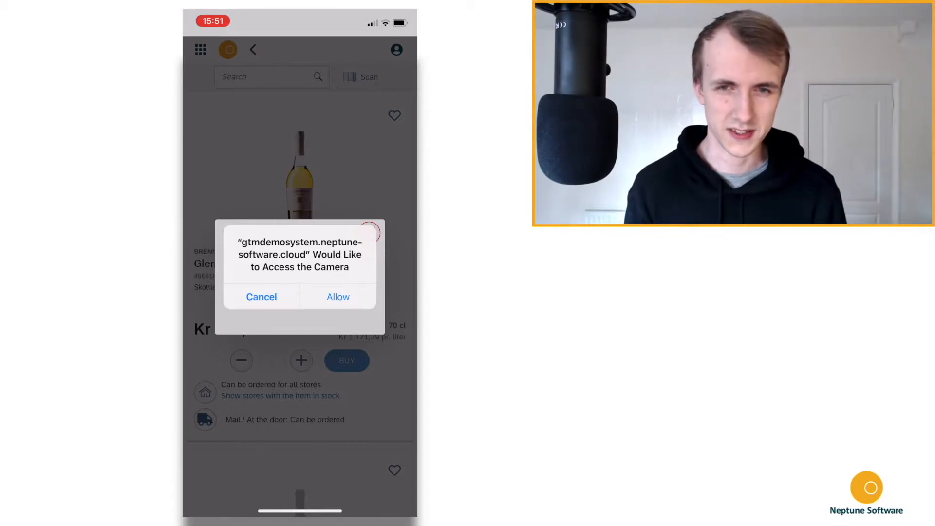
# - Allow camera access and scan the barcode to show Laherte Brut Tradition, ID 4952701
pyautogui.click(338, 296)
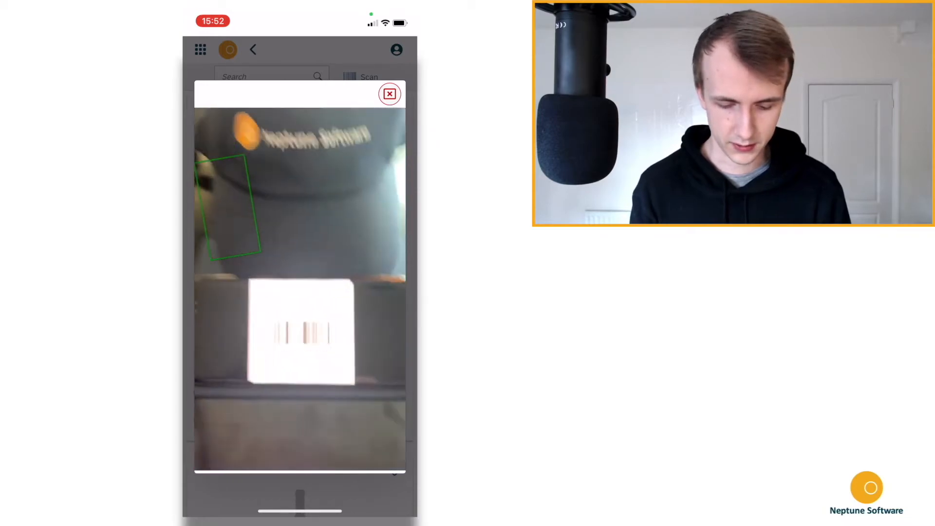
pyautogui.click(389, 94)
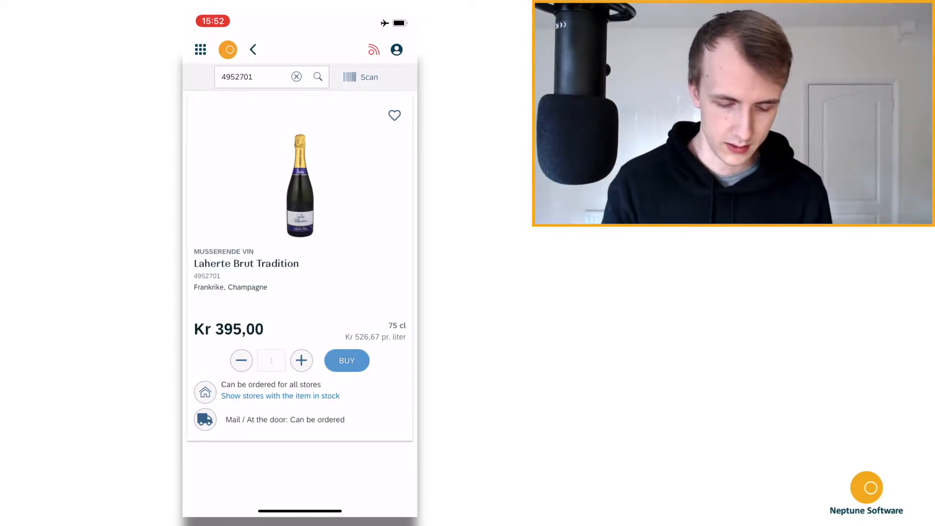
pyautogui.click(296, 76)
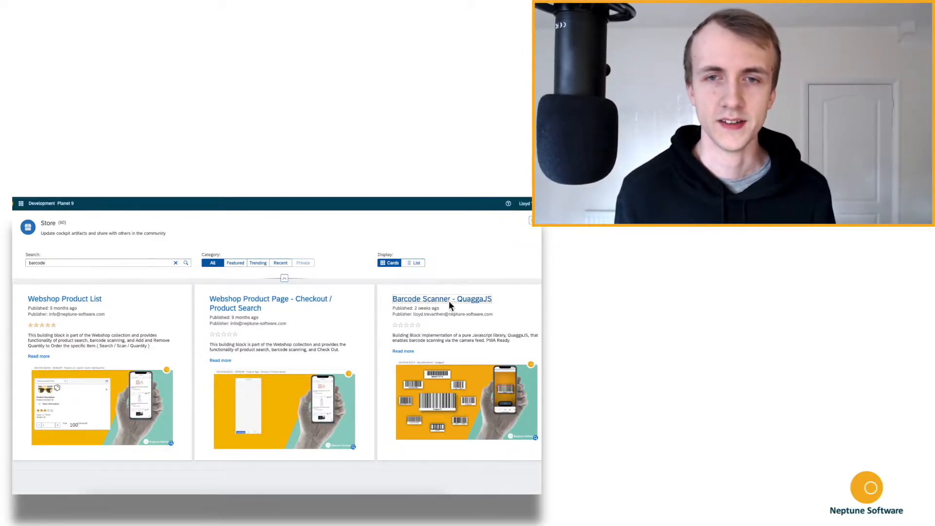
pyautogui.click(442, 299)
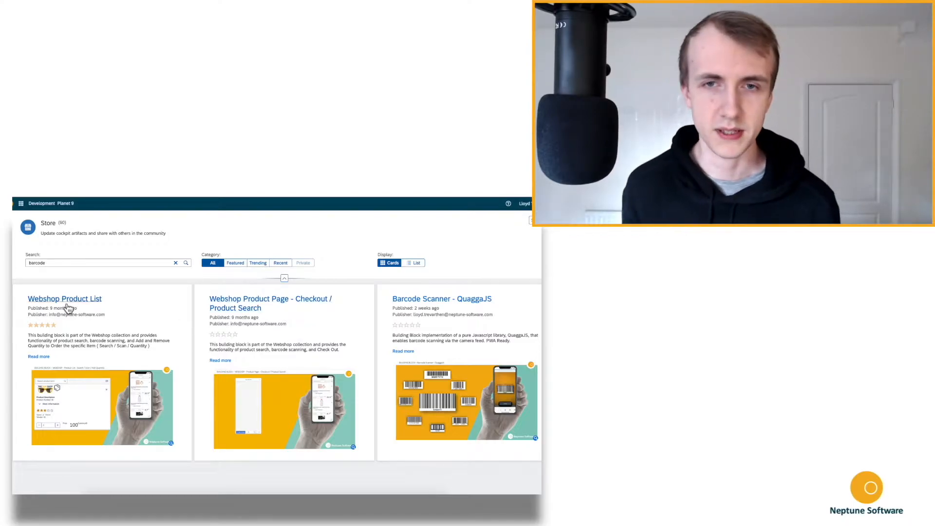
pyautogui.click(64, 299)
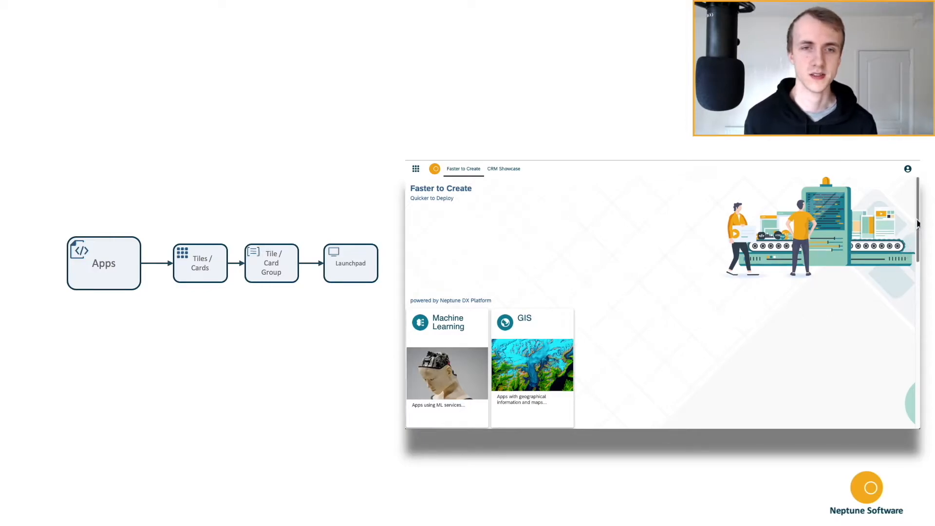
# - Browse the CRM Showcase group, view its report as a bar chart, and return to the tile groups
pyautogui.click(504, 168)
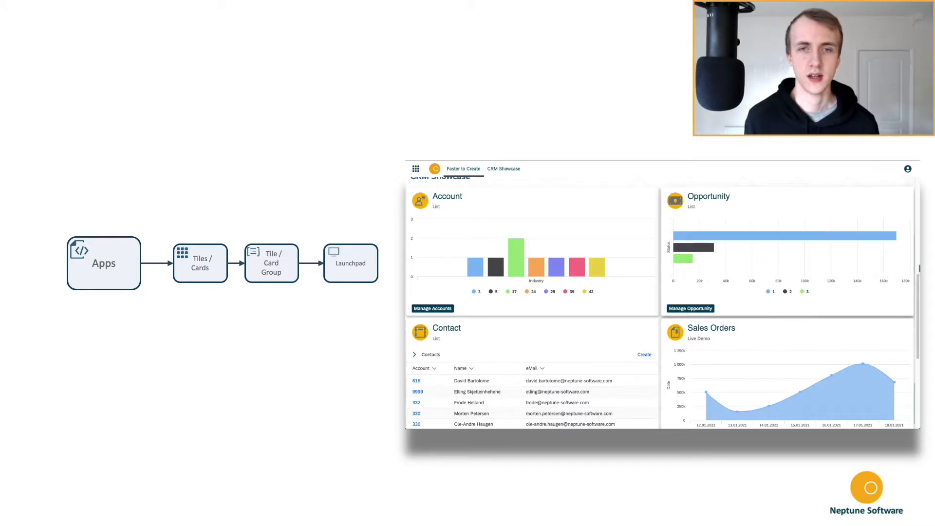
pyautogui.scroll(-3)
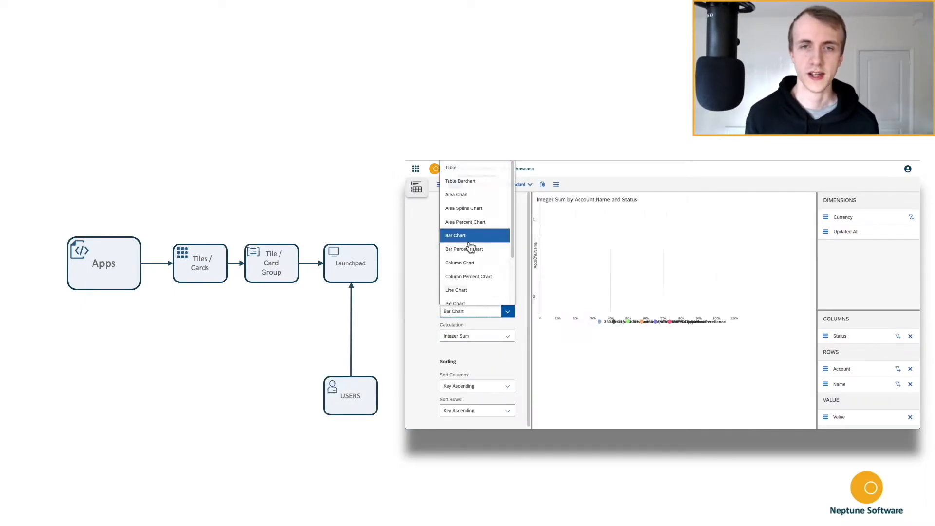
pyautogui.click(454, 235)
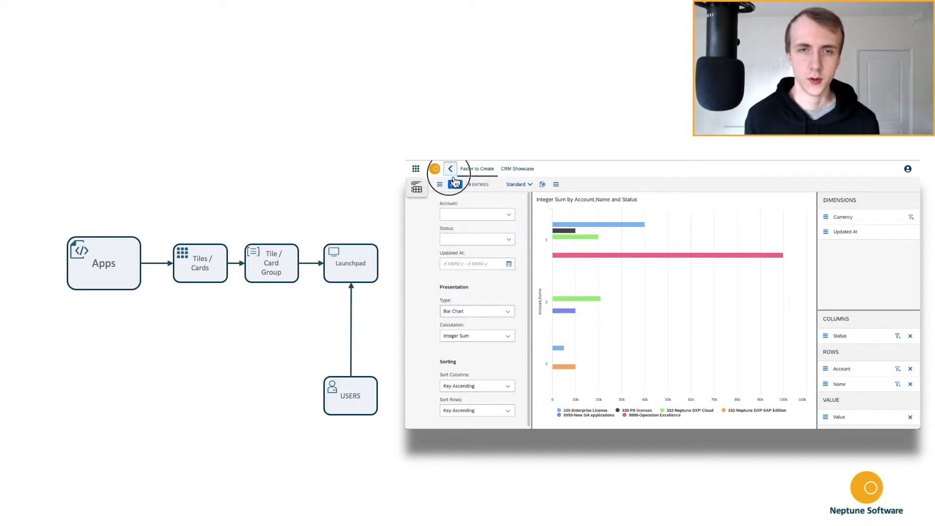
pyautogui.click(450, 168)
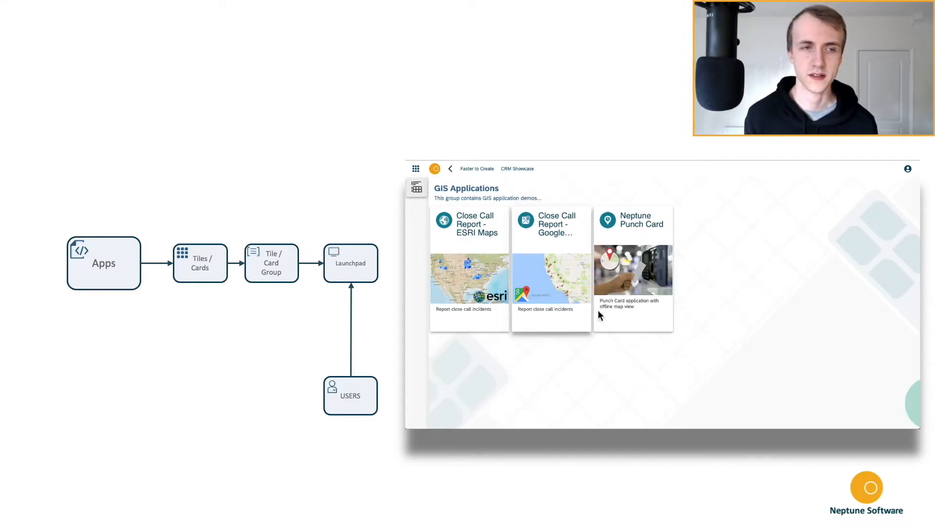
# - In Neptune Punch Card, open the order near Round Rock and its service entry sheet 994952
pyautogui.click(633, 269)
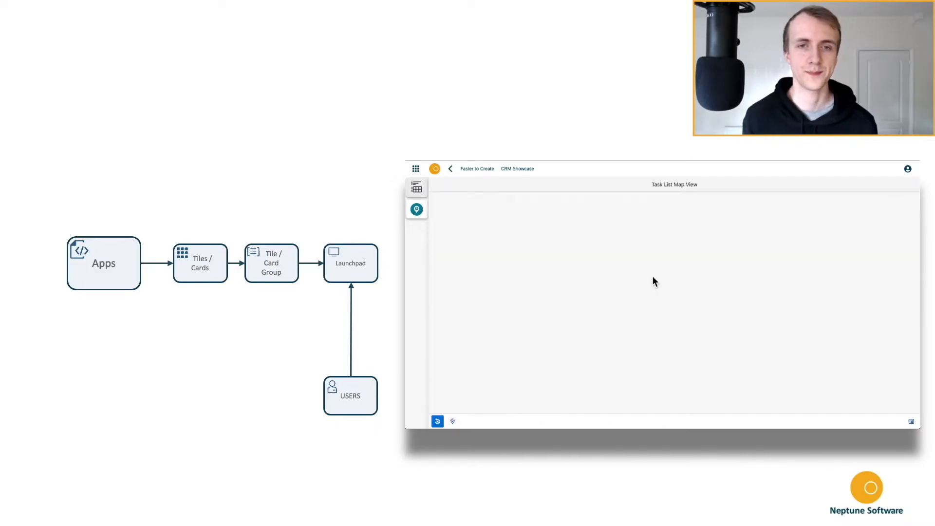
pyautogui.click(416, 210)
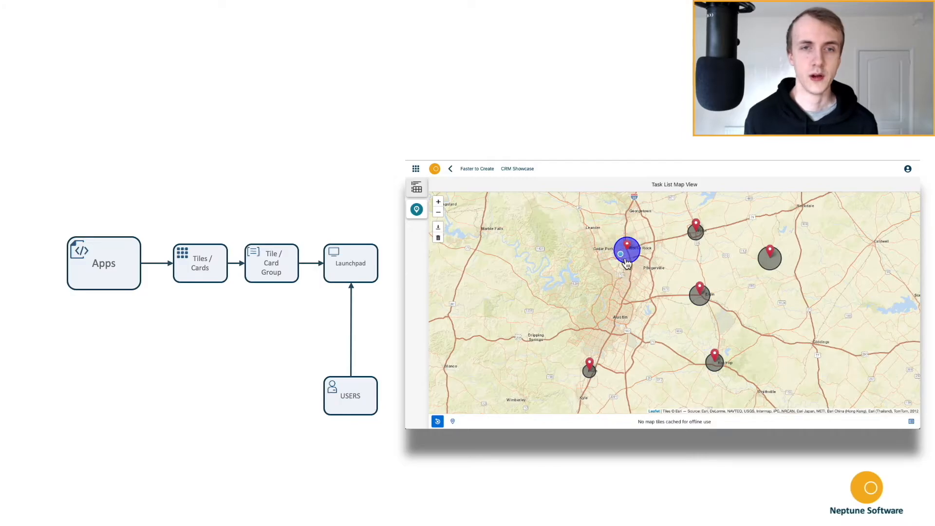
pyautogui.click(627, 248)
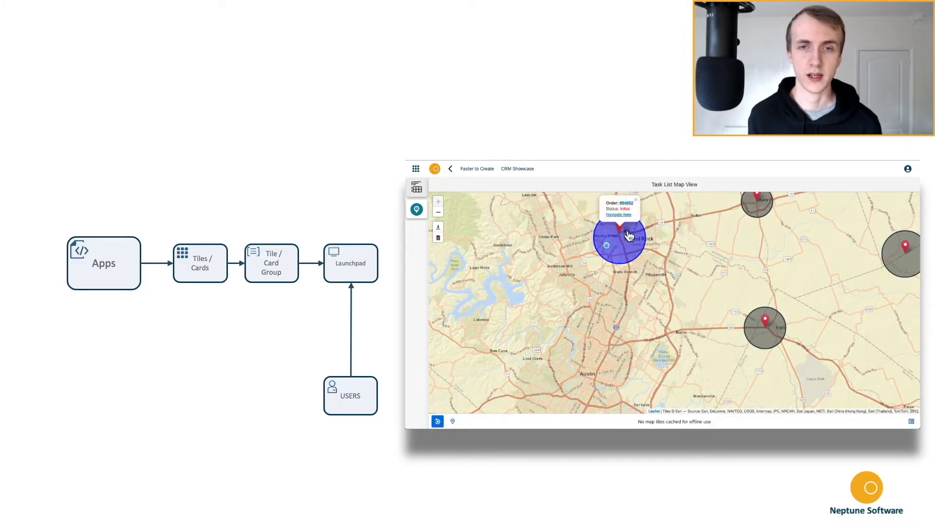
pyautogui.click(618, 216)
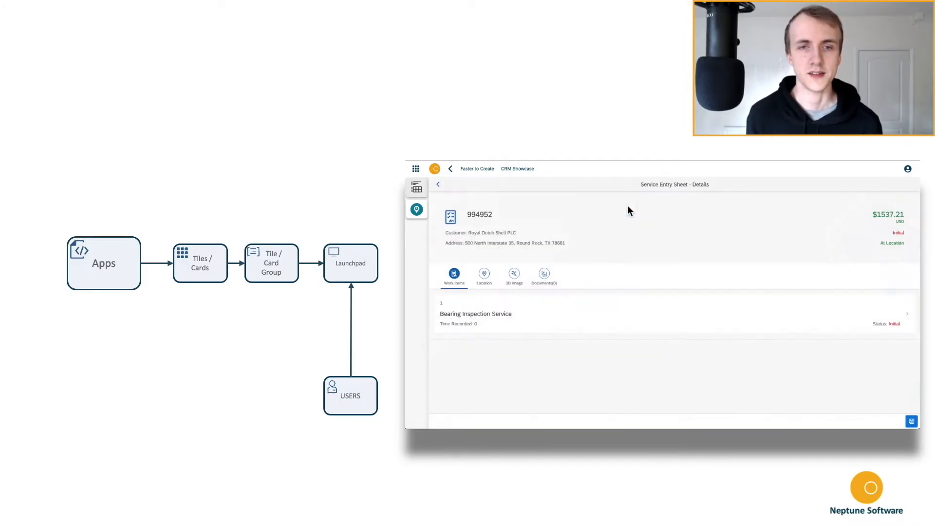
pyautogui.moveTo(617, 320)
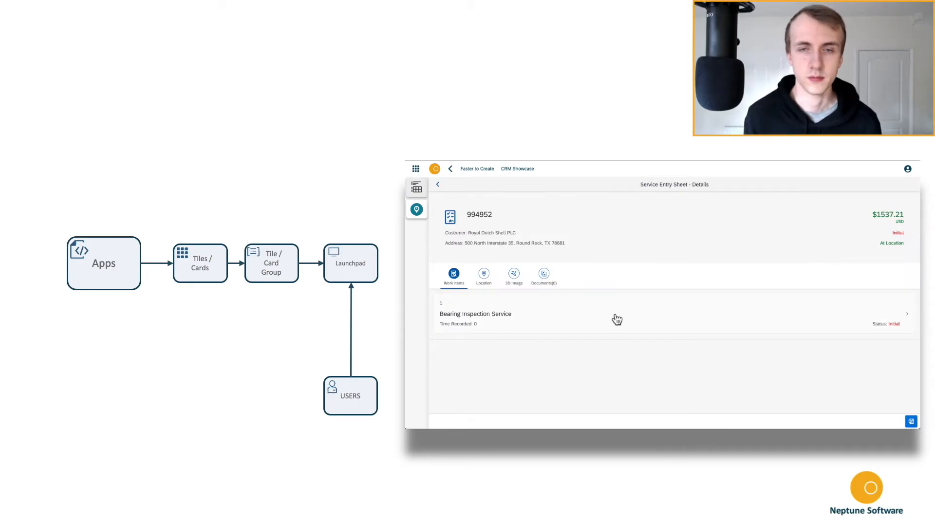
# - Select the Bearing Inspection Service work item and start its timer
pyautogui.click(617, 312)
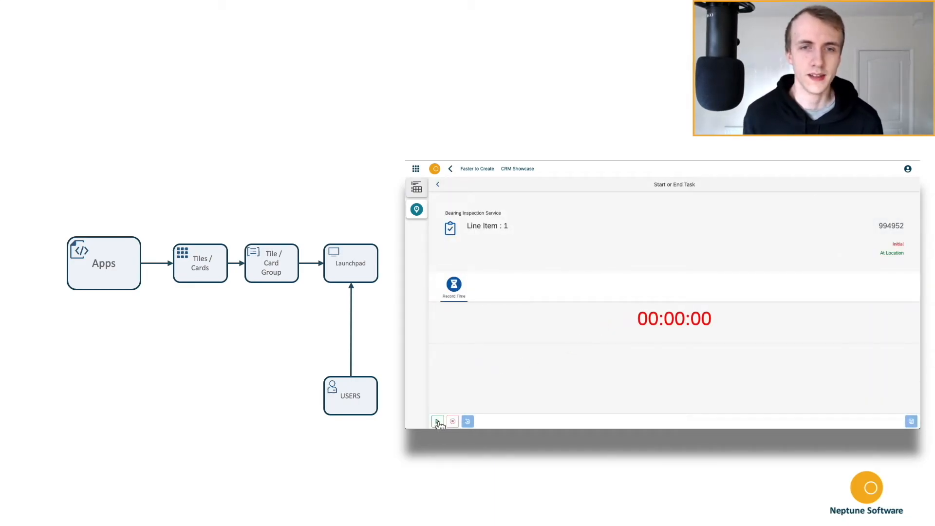
pyautogui.click(438, 421)
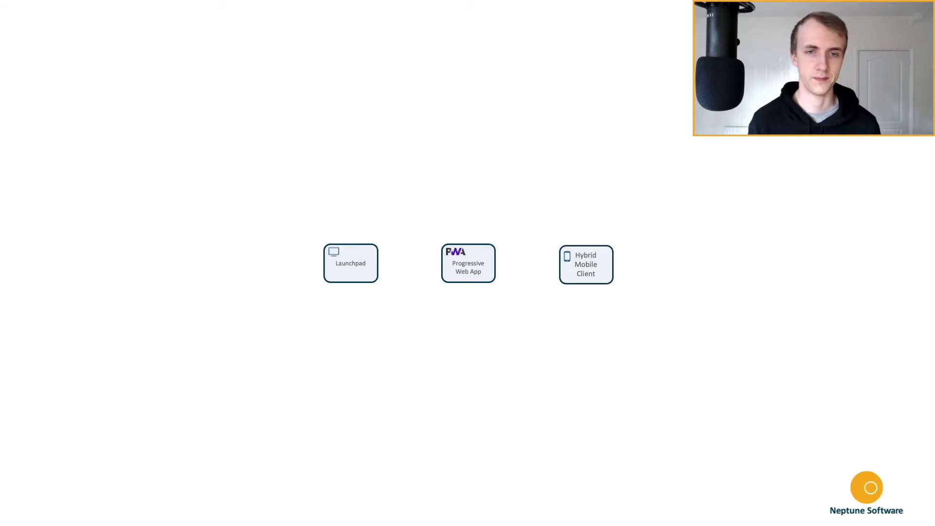
pyautogui.click(350, 262)
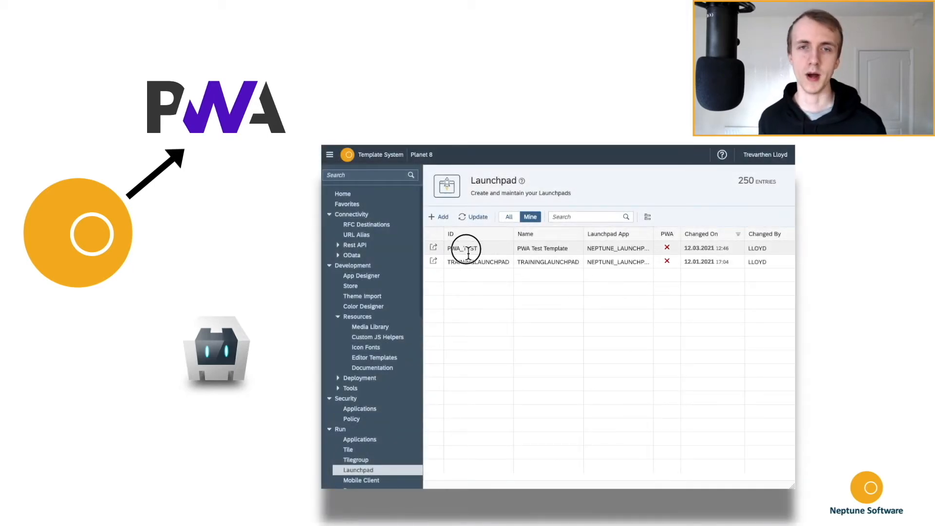
# - Edit the PWA_TEST launchpad's PWA settings and tick Enable PWA
pyautogui.click(471, 248)
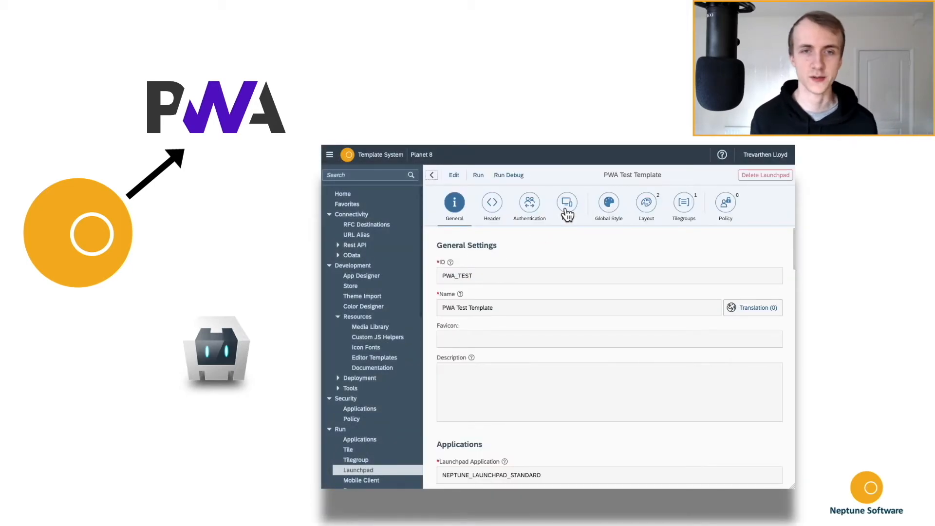
pyautogui.click(565, 202)
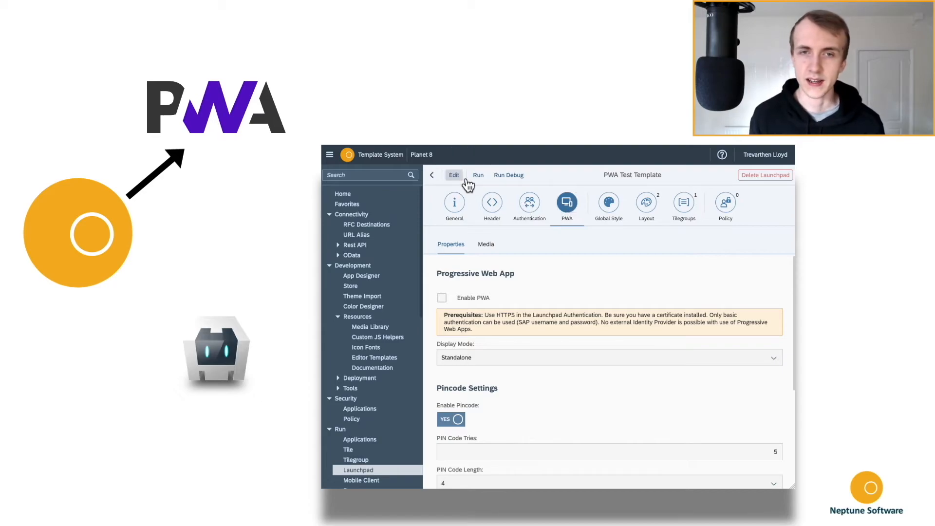
pyautogui.click(442, 298)
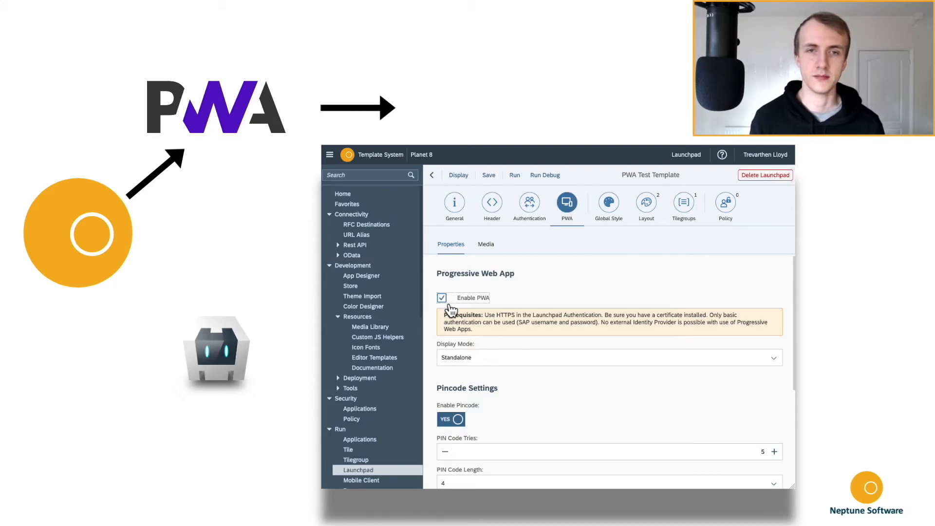
pyautogui.click(488, 175)
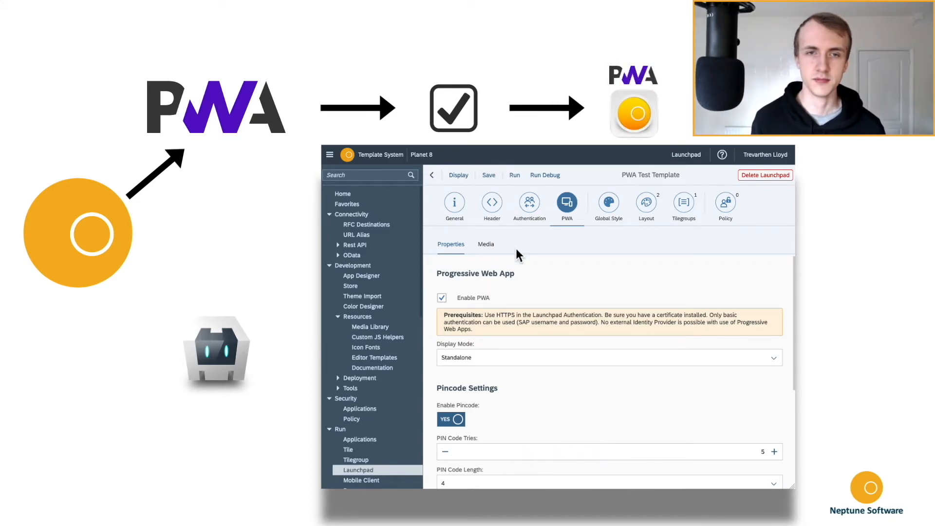
pyautogui.click(485, 243)
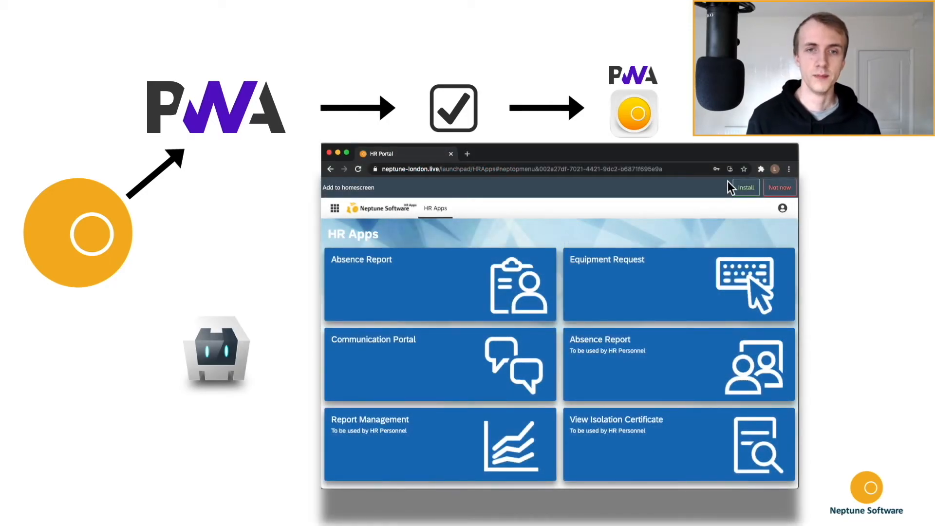
# - Accept the HR Portal 'Add to homescreen' banner with Install
pyautogui.click(742, 187)
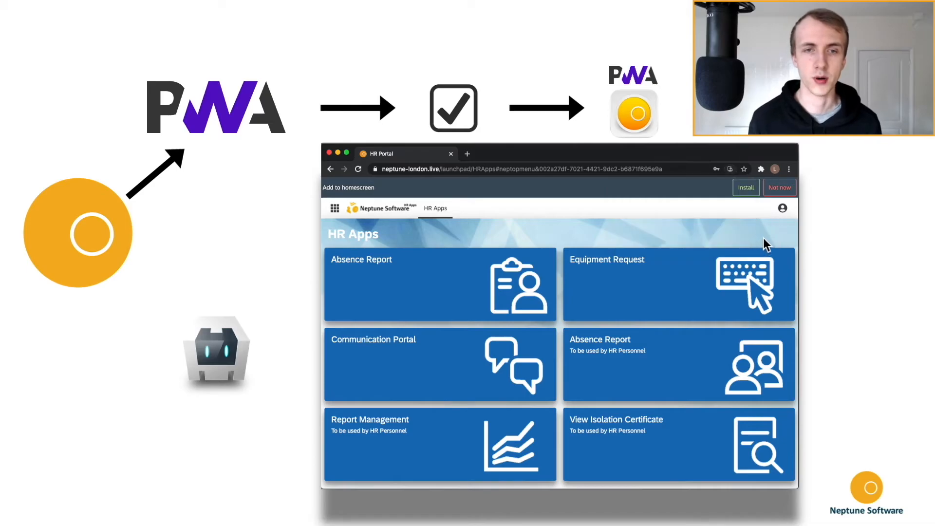
pyautogui.click(745, 187)
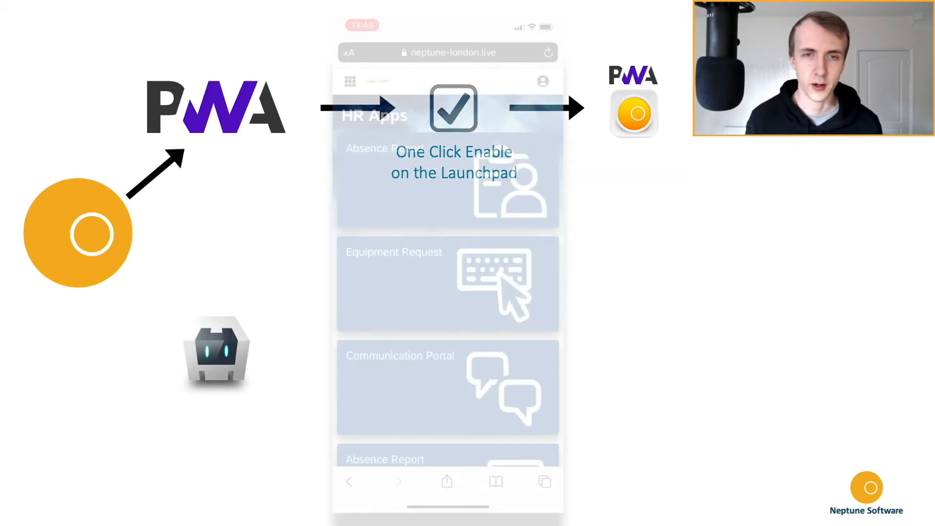
# - Add HR Portal to the iPhone home screen via Share and launch the new icon
pyautogui.click(446, 481)
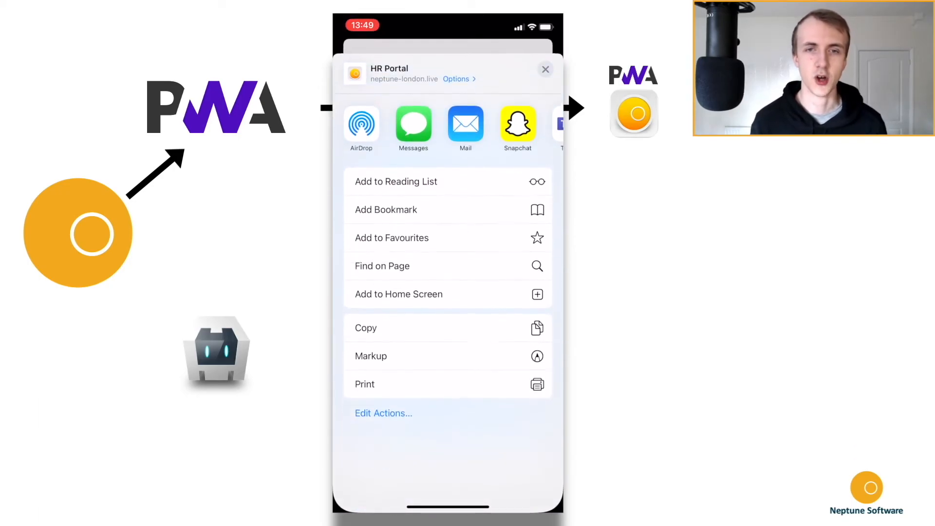
pyautogui.click(399, 293)
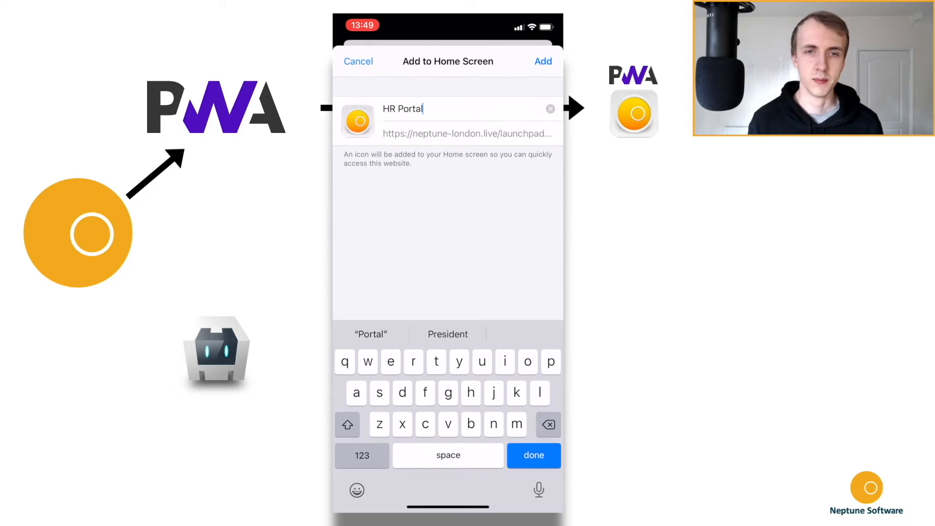
pyautogui.click(542, 60)
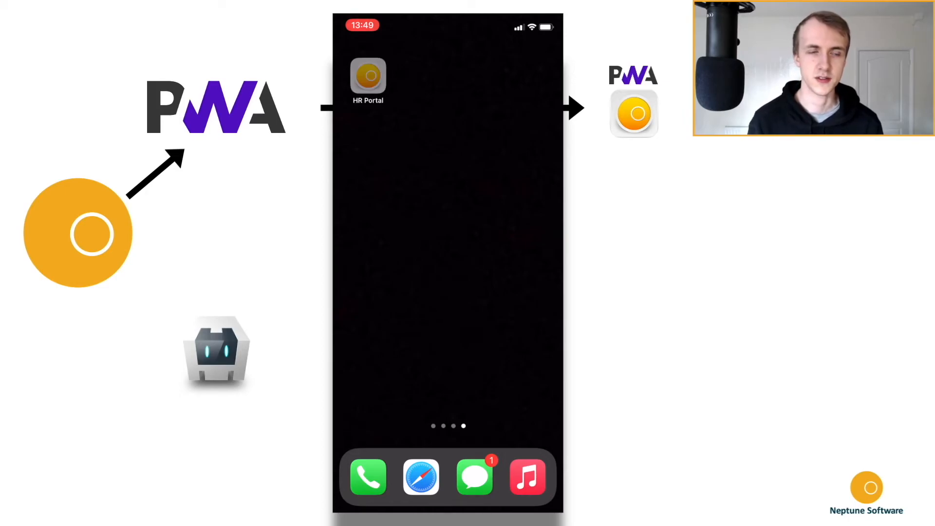
pyautogui.click(368, 78)
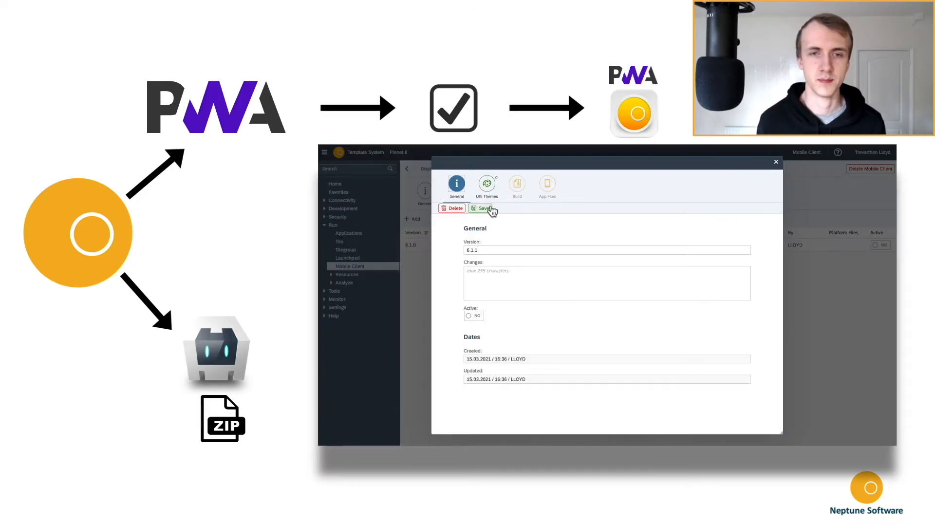
# - Build the mobile client's Cordova ZIP with Android and iOS ticked
pyautogui.click(516, 185)
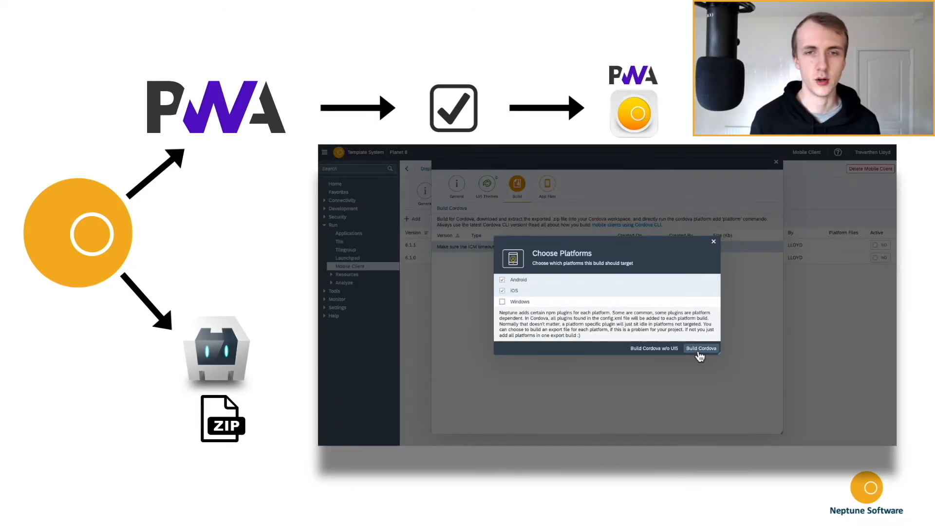
pyautogui.click(700, 348)
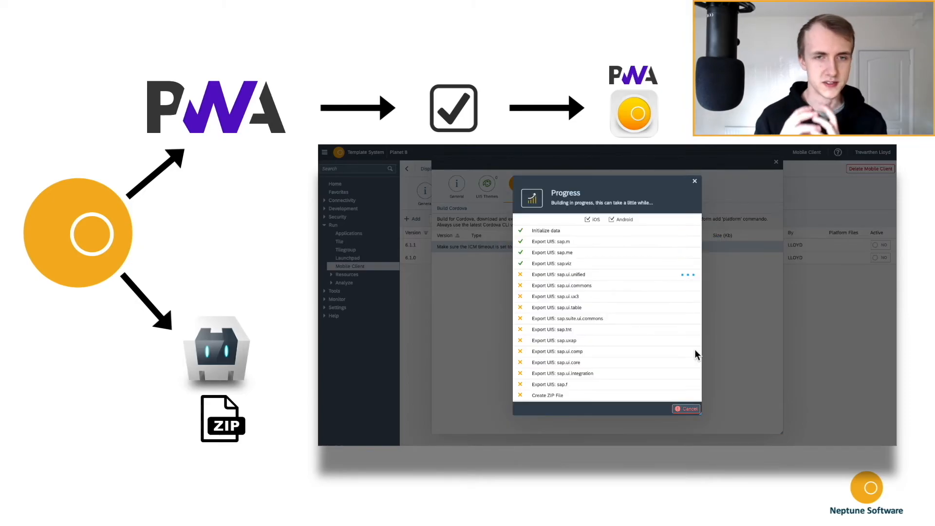